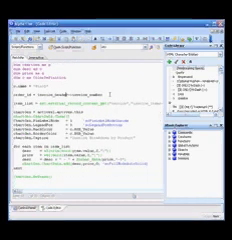
{"action": "scroll", "scroll_direction": "down", "scroll_amount": 3}
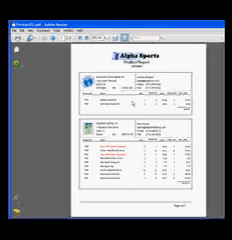
{"action": "scroll", "scroll_direction": "down", "scroll_amount": 3}
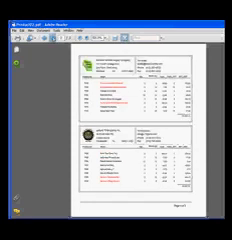